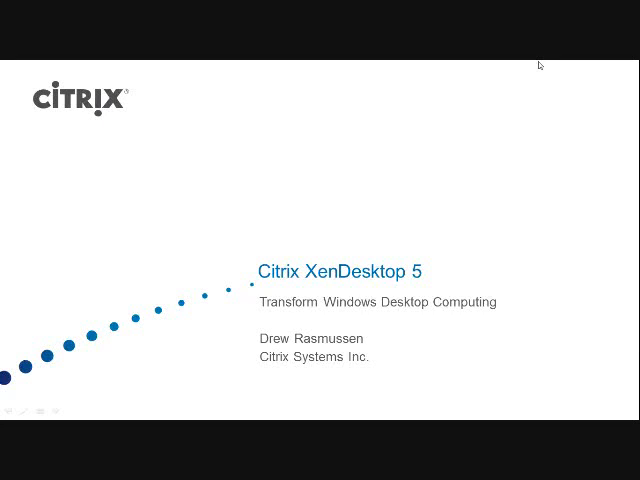
mouse_move(480, 280)
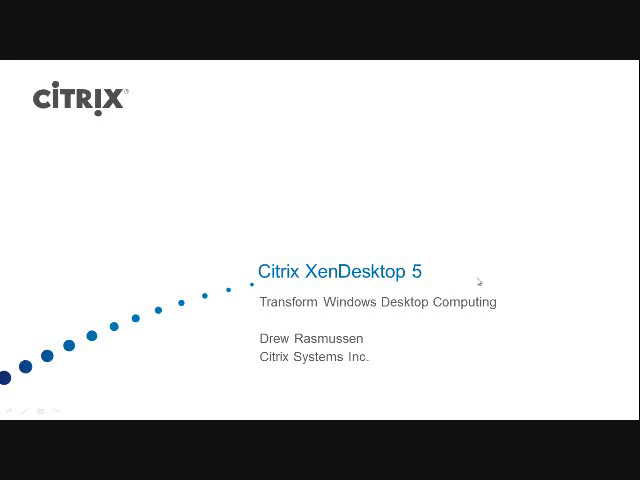